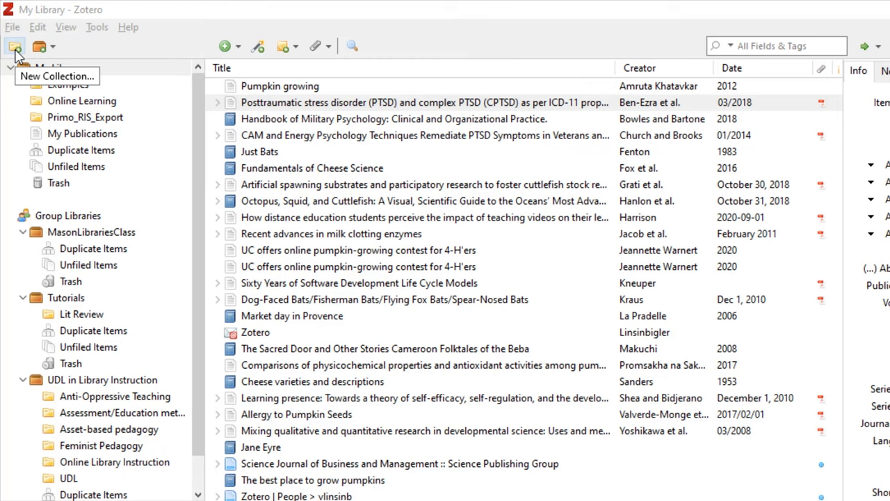
- Create a new collection named 'Sustainable Housing' in My Library
click(15, 44)
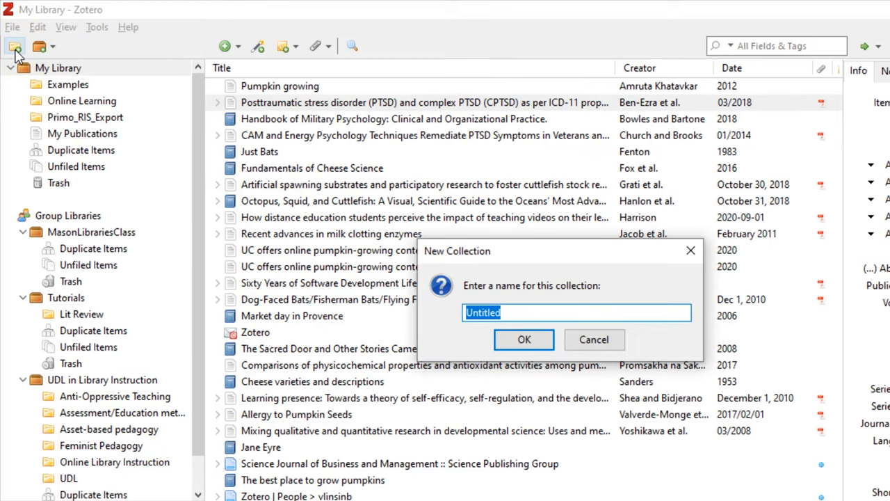
text(Sustainable Housing)
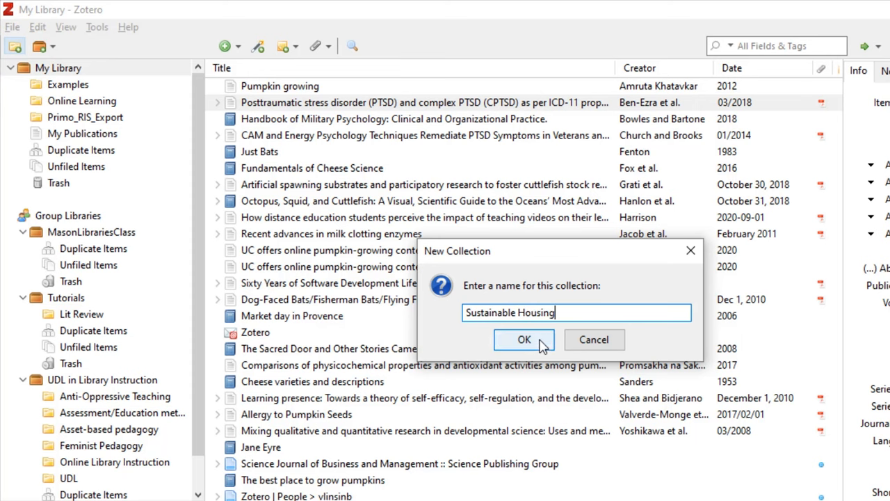
click(525, 340)
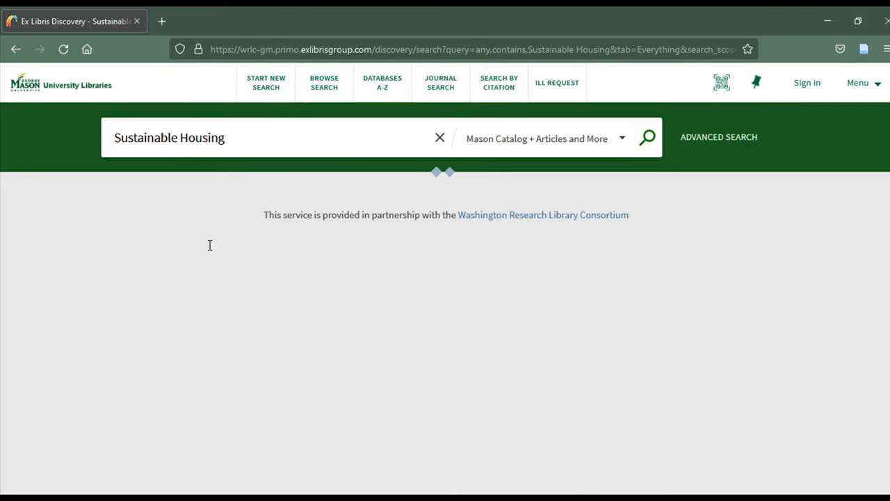
- Submit a Primo search for 'Sustainable Housing' across the Mason catalog and articles
click(647, 137)
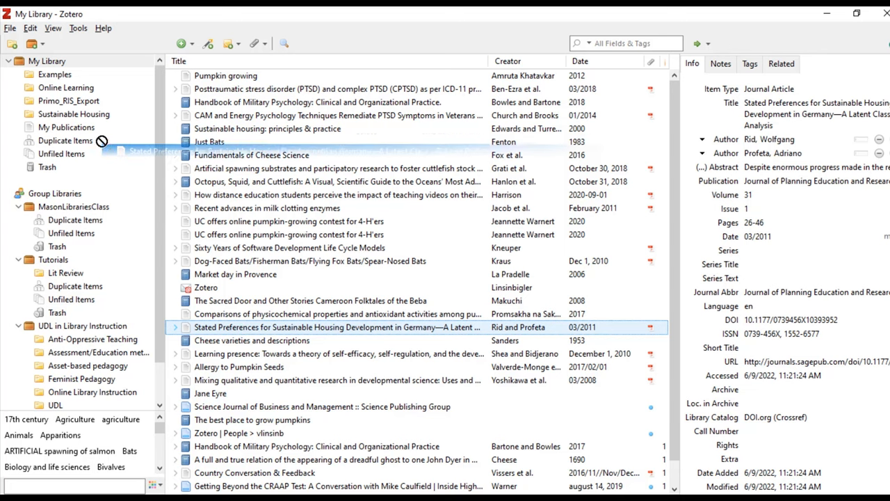
- Add the Stated Preferences article to Sustainable Housing and view the collection's two items
click(74, 114)
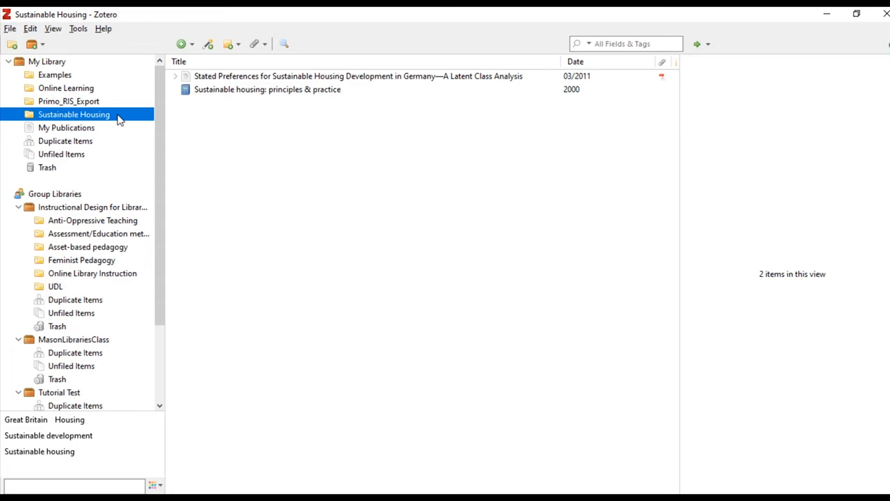
click(355, 76)
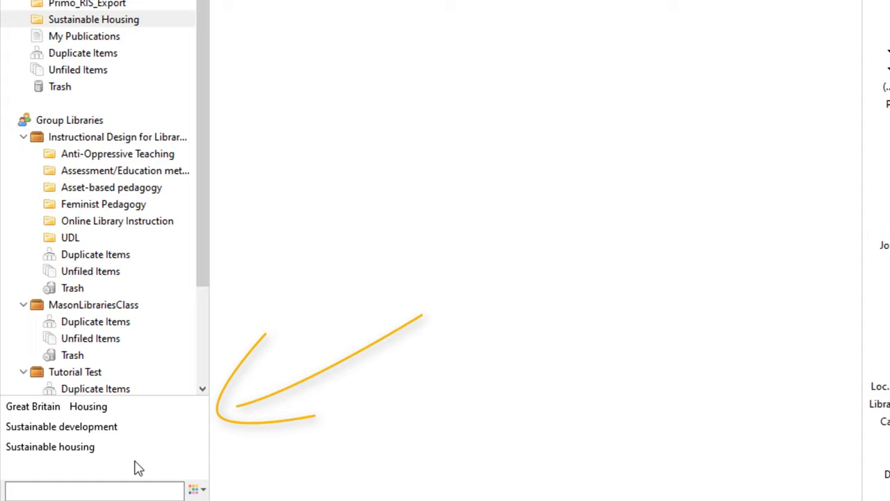
click(94, 491)
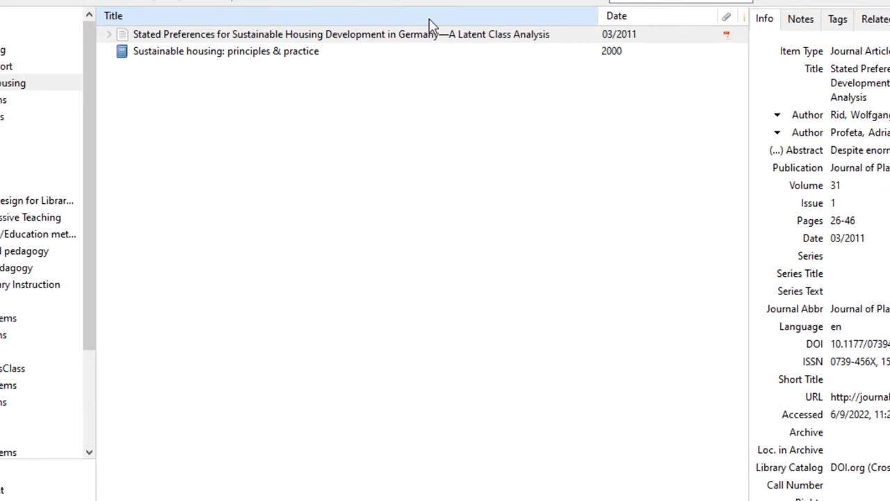
- Show the Creator column in the item list and select the Sustainable housing book
right_click(617, 16)
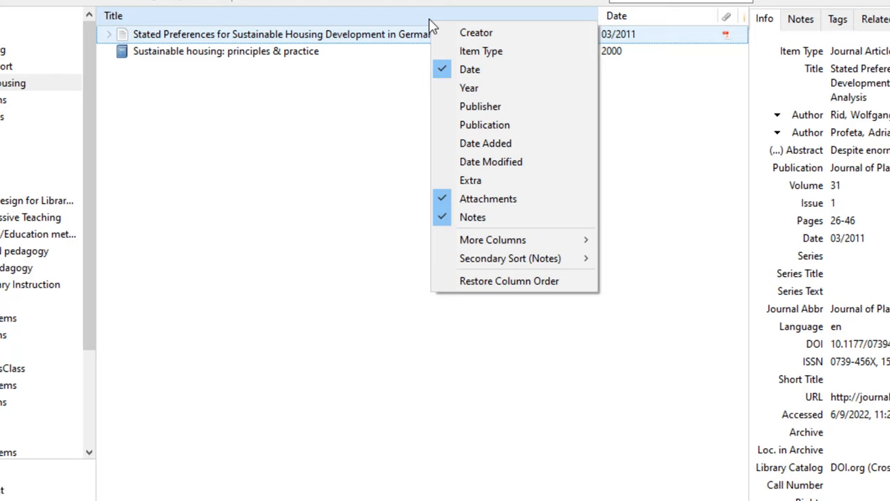
mouse_move(475, 33)
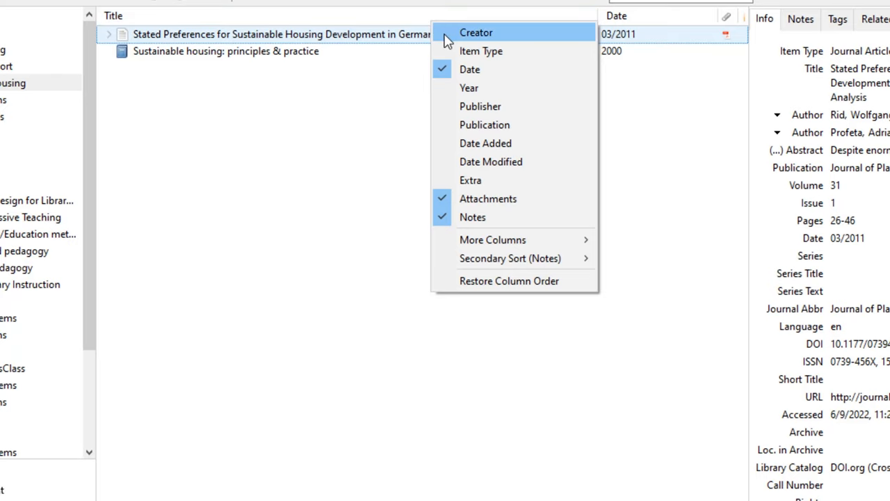
click(475, 32)
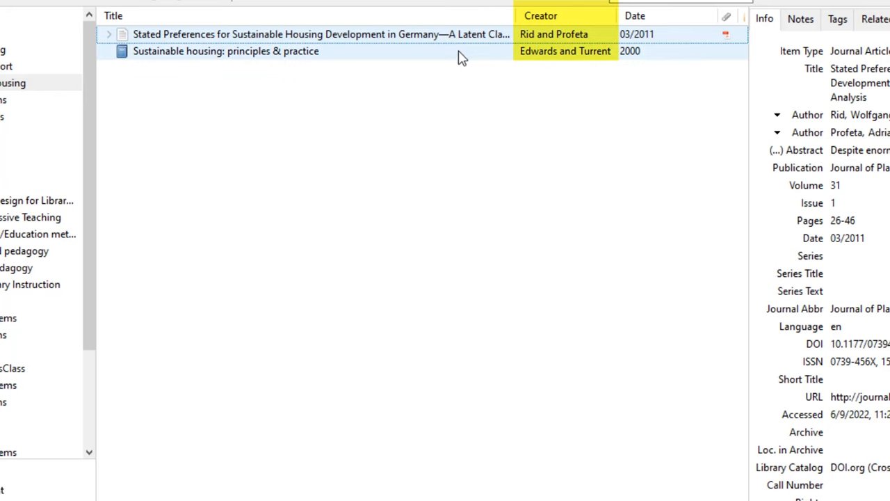
click(226, 51)
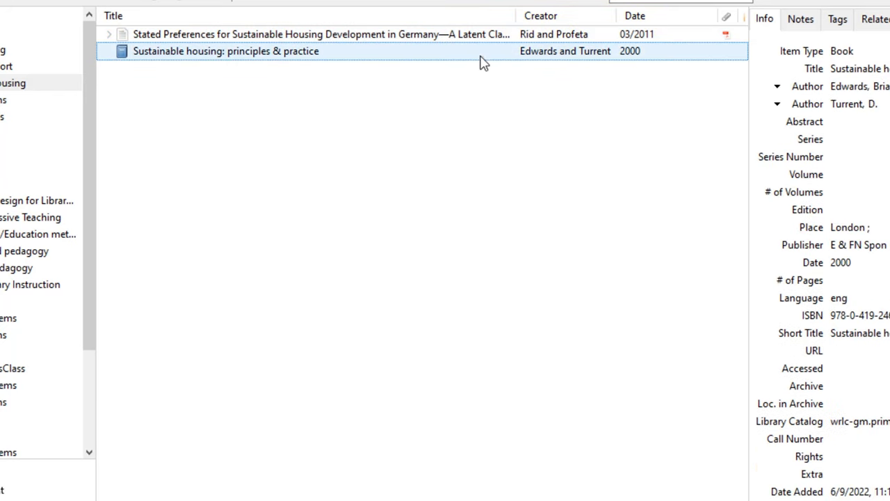
right_click(223, 50)
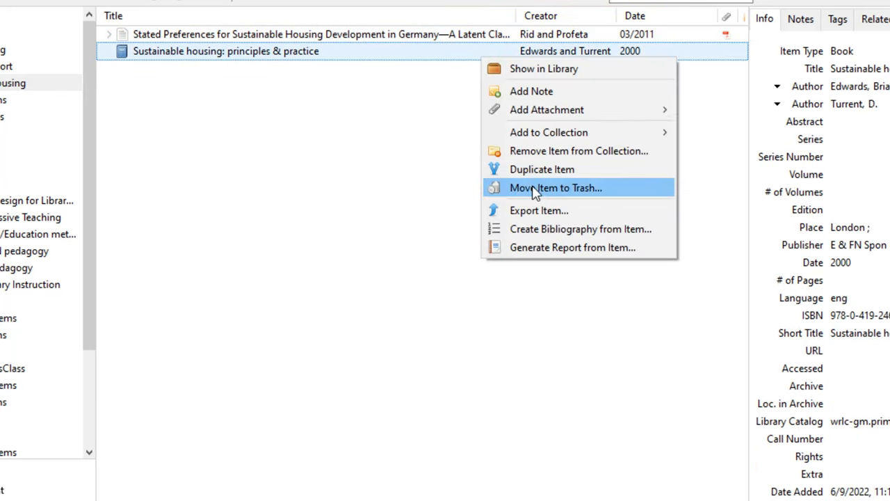
mouse_move(557, 184)
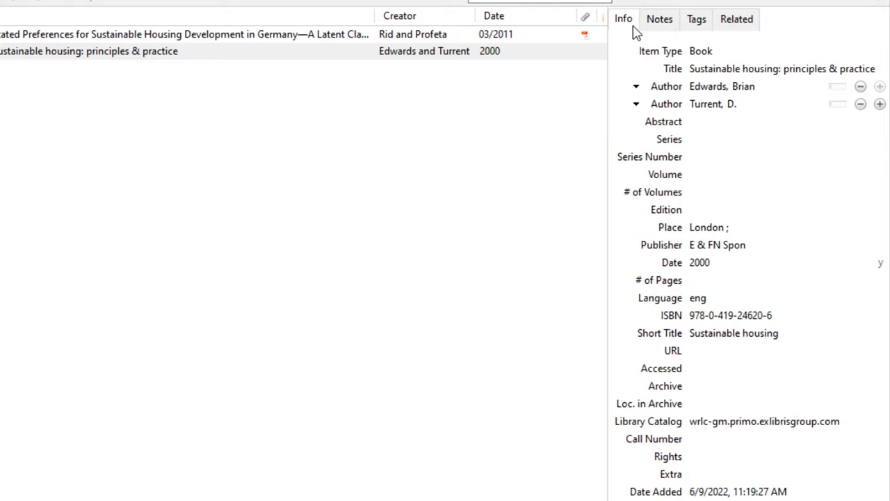
- Show the book's tags: Great Britain, Housing, and Sustainable development
click(660, 19)
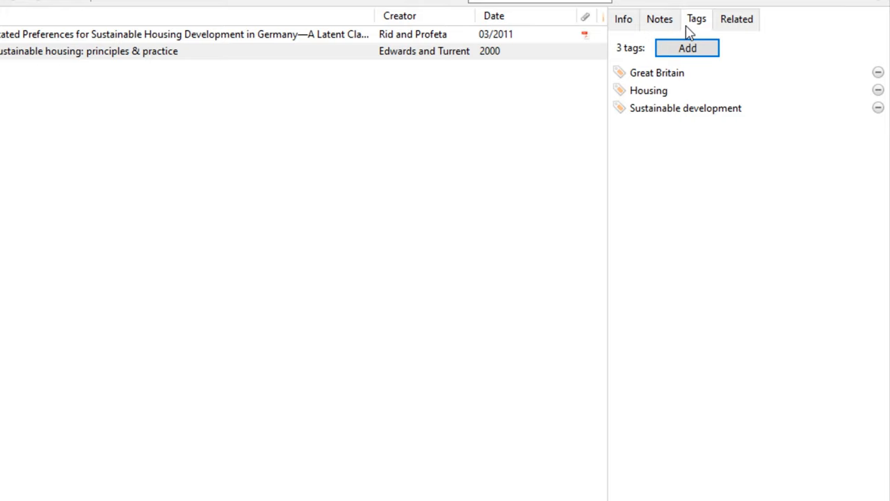
- Add the tag 'Sustainable housing' to the Sustainable housing book
click(685, 47)
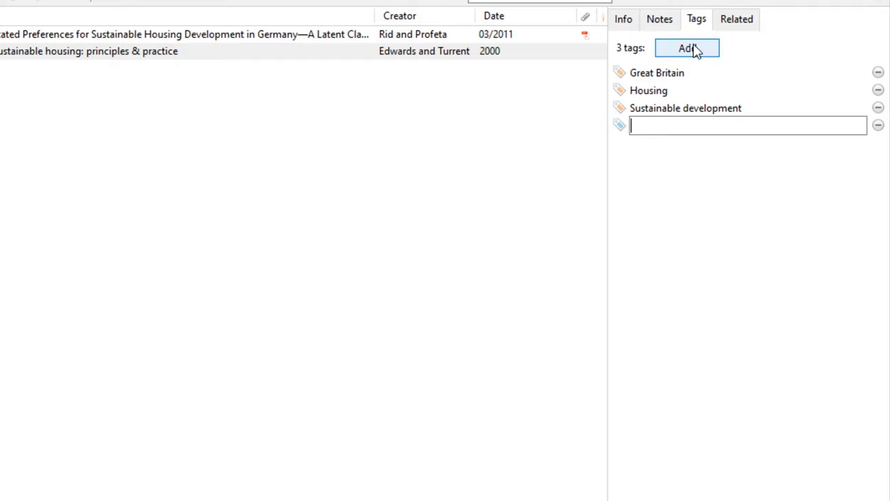
text(Sustainable housing)
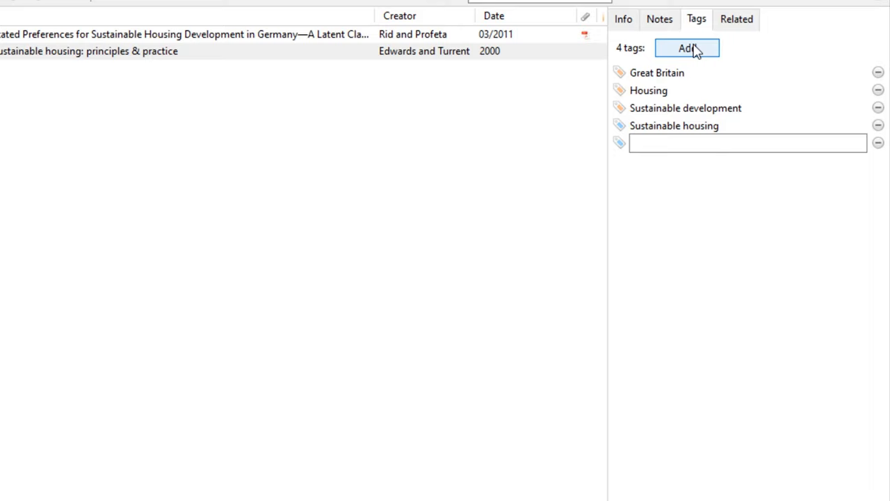
mouse_move(742, 43)
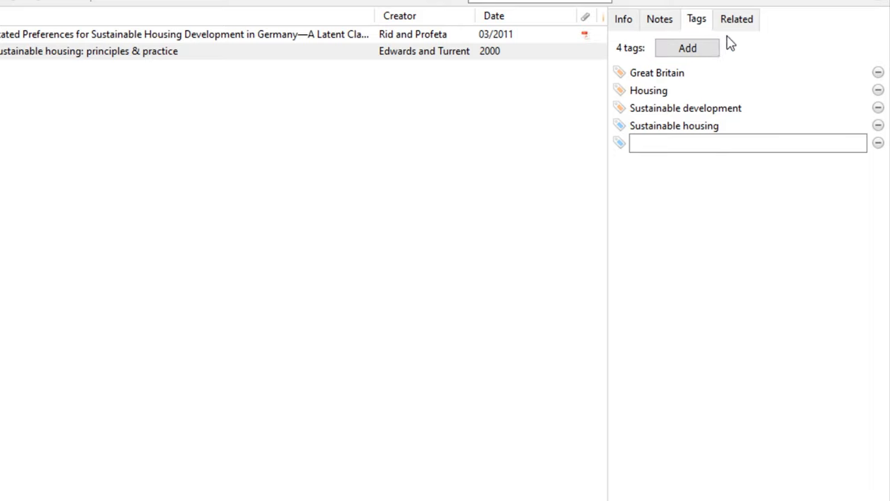
click(737, 19)
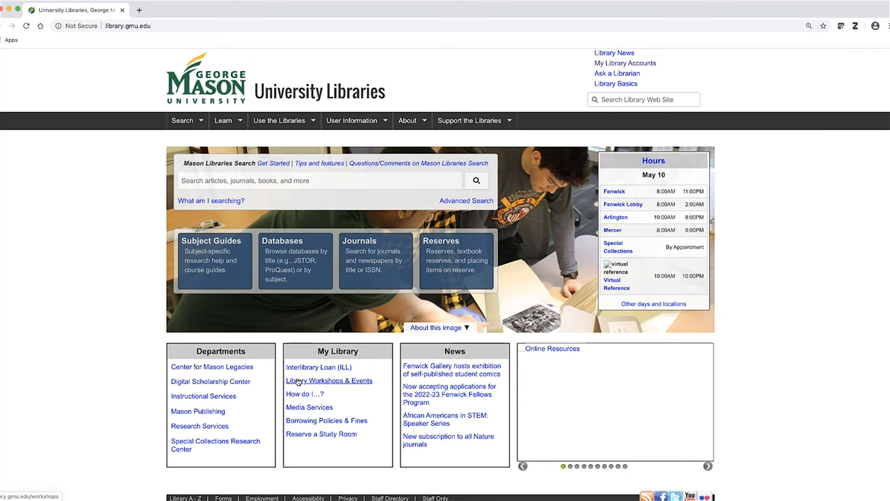
- Open the GMU Libraries Learn menu listing Library Basics, Workshops & Events, How do I…?
click(329, 381)
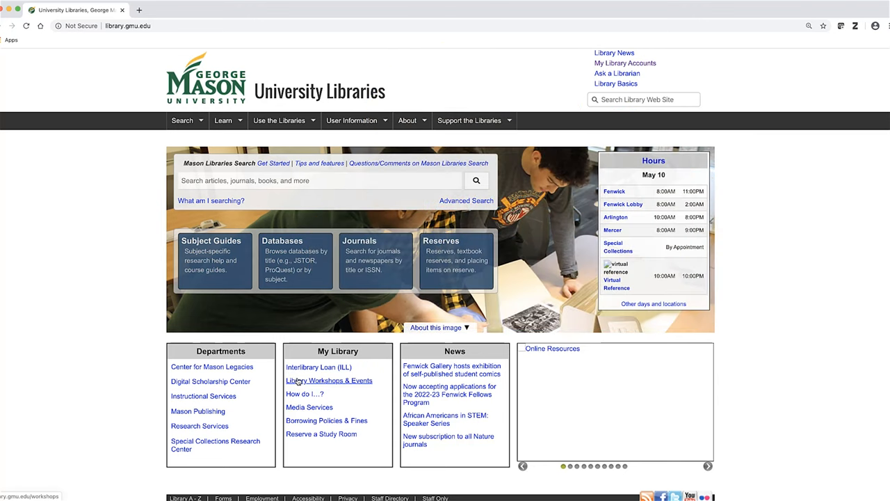
click(222, 120)
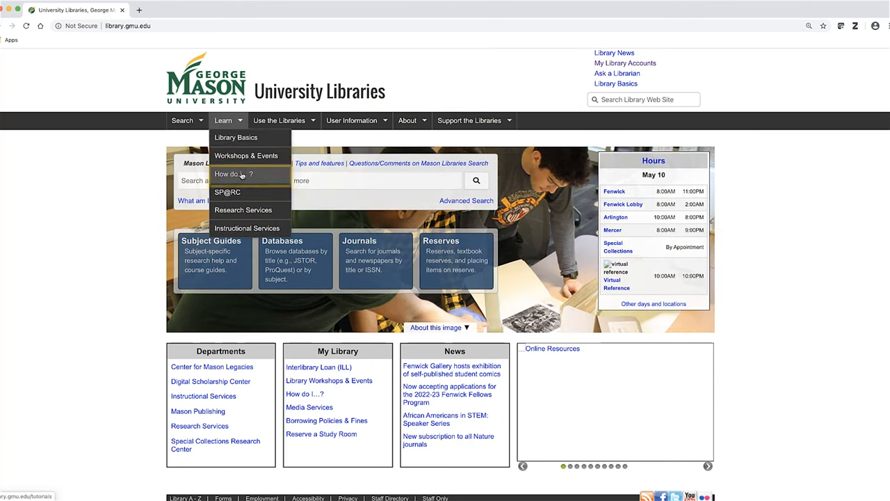
mouse_move(234, 174)
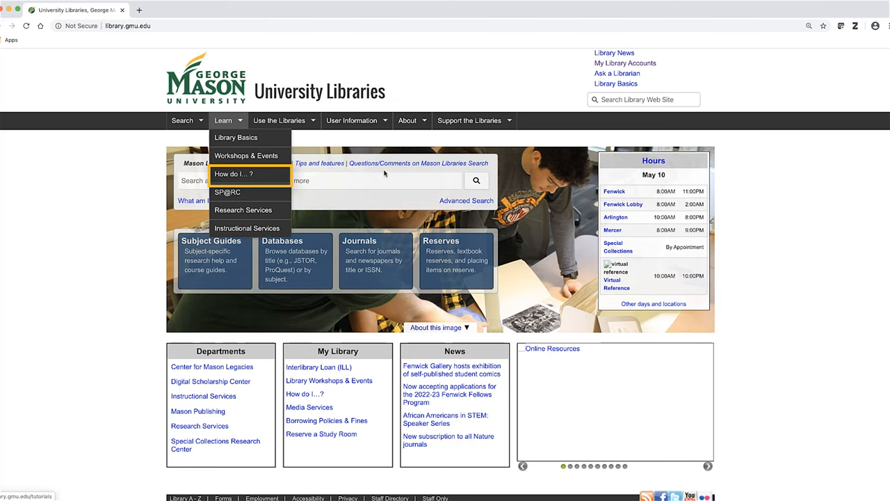